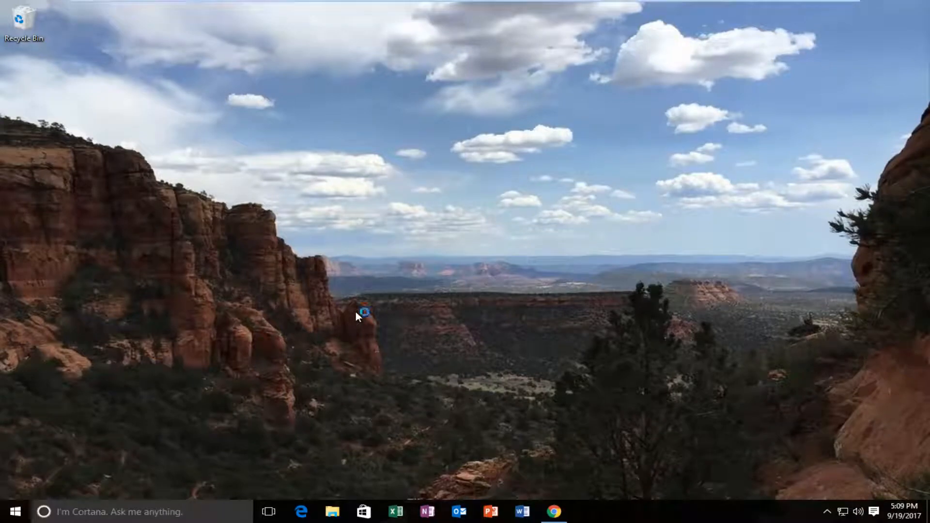
mouse_move(358, 316)
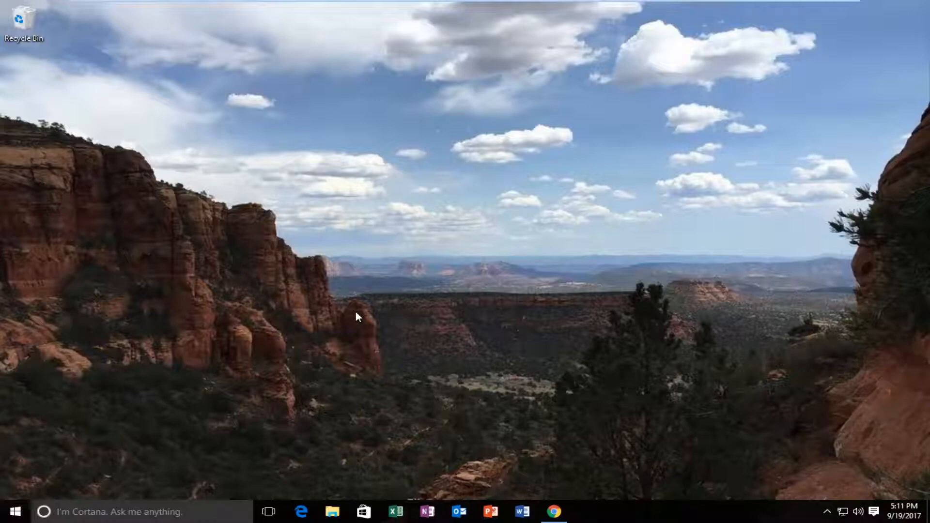
mouse_move(551, 469)
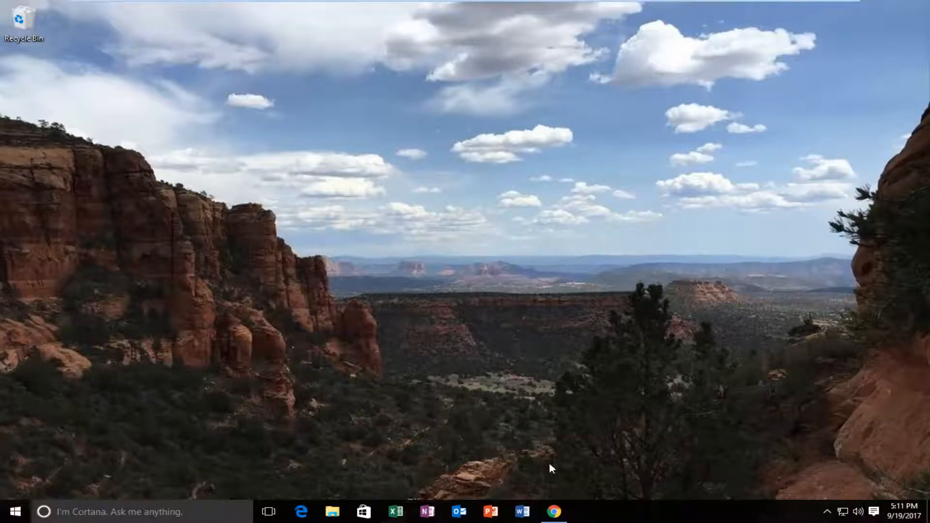
Bring up the Windows 10 S Docs article and scroll to the editions list, highlighting 'Pro'
left_click(553, 512)
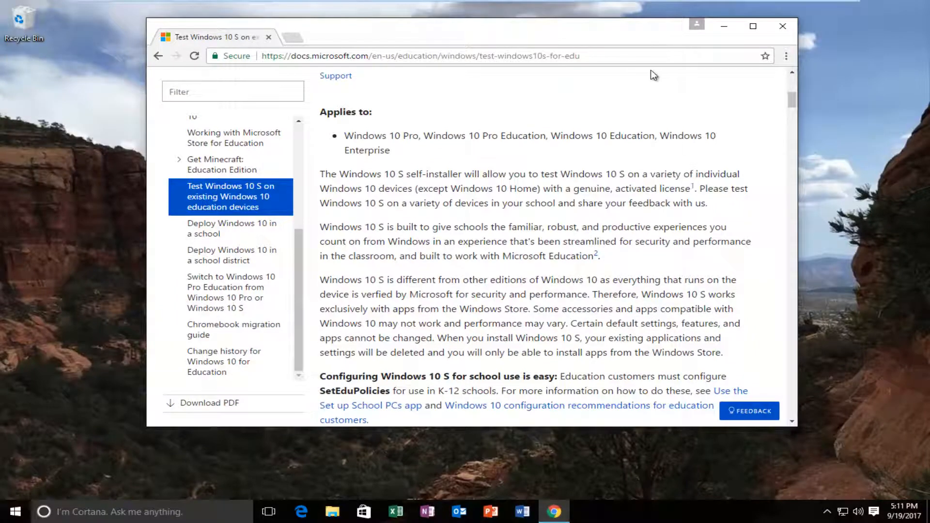
scroll("up", 3)
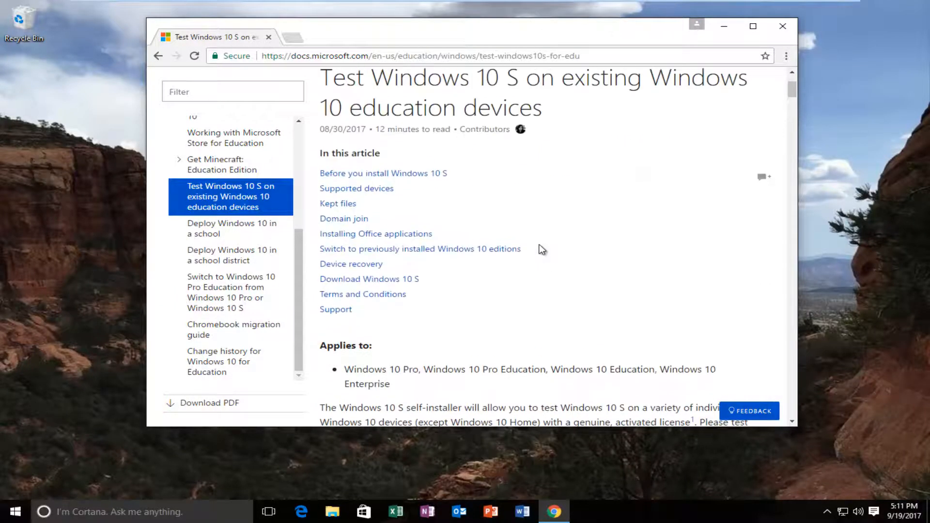
scroll("down", 3)
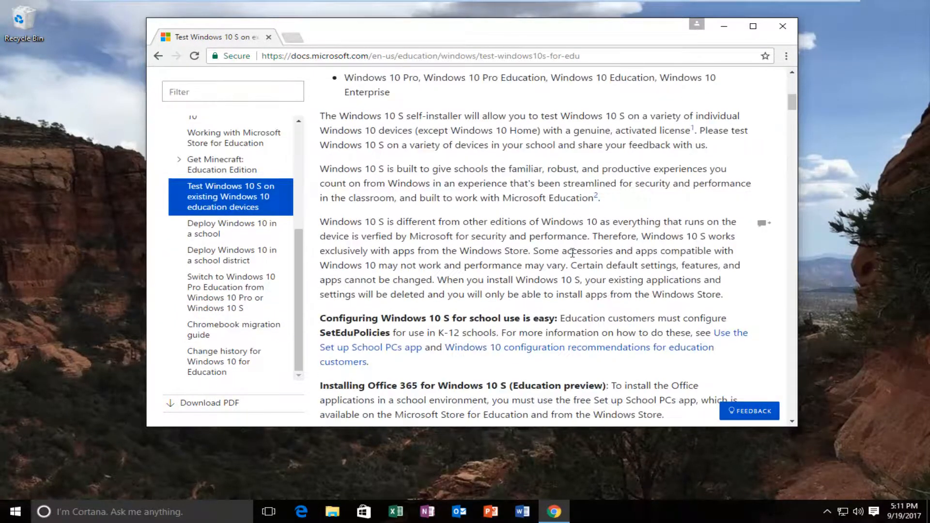
scroll("up", 3)
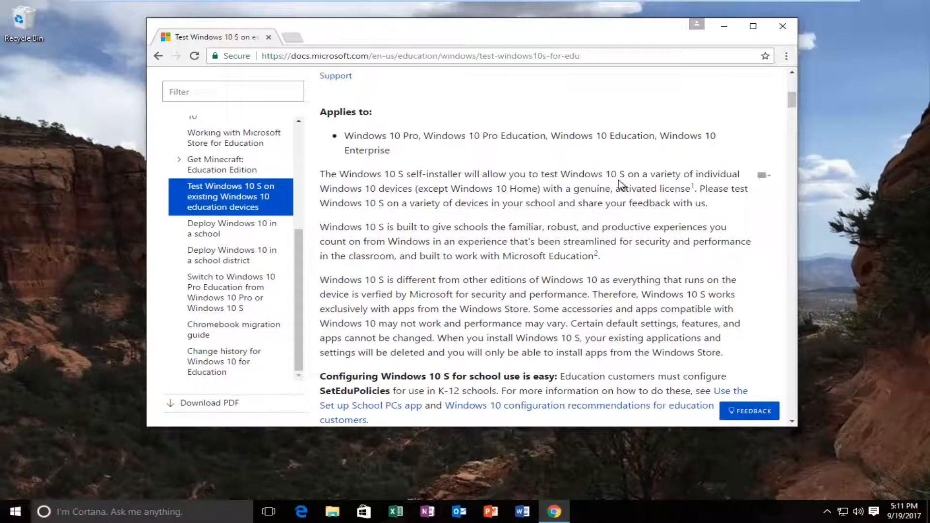
scroll("down", 3)
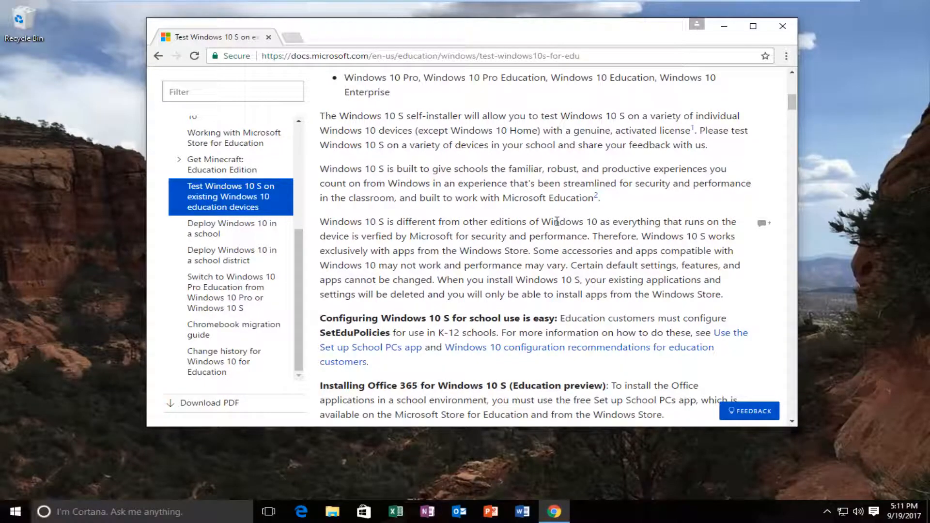
scroll("down", 3)
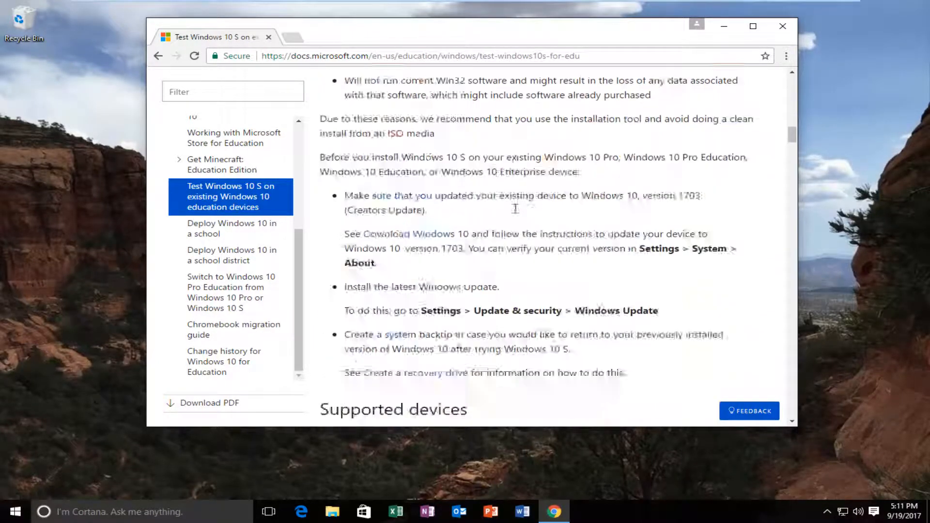
scroll("down", 3)
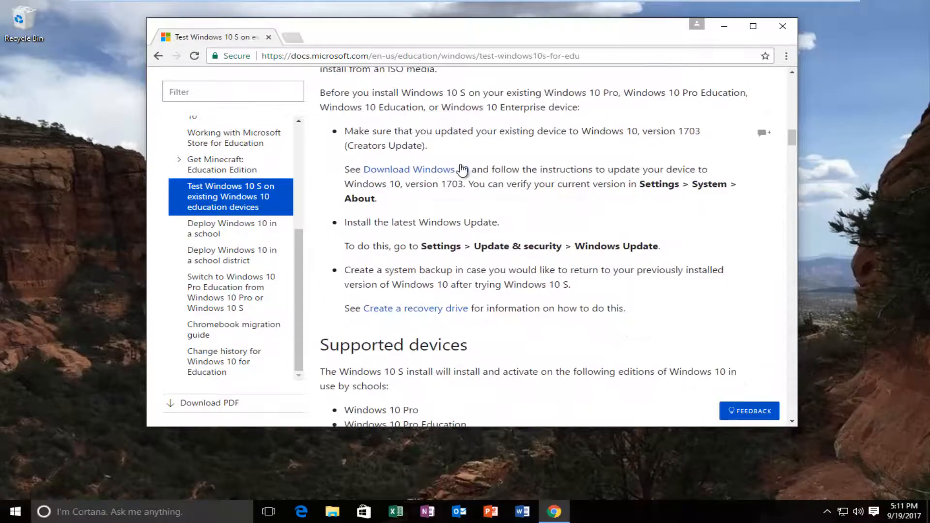
scroll("down", 3)
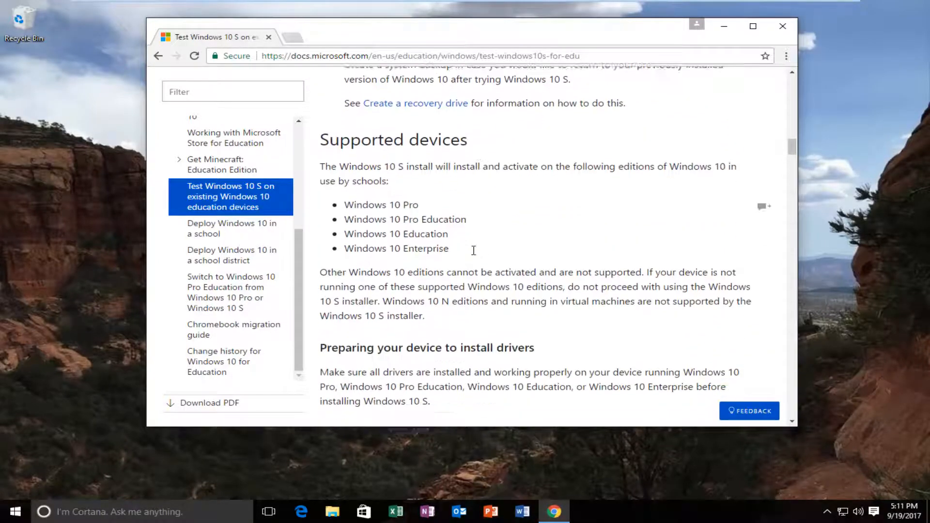
scroll("down", 3)
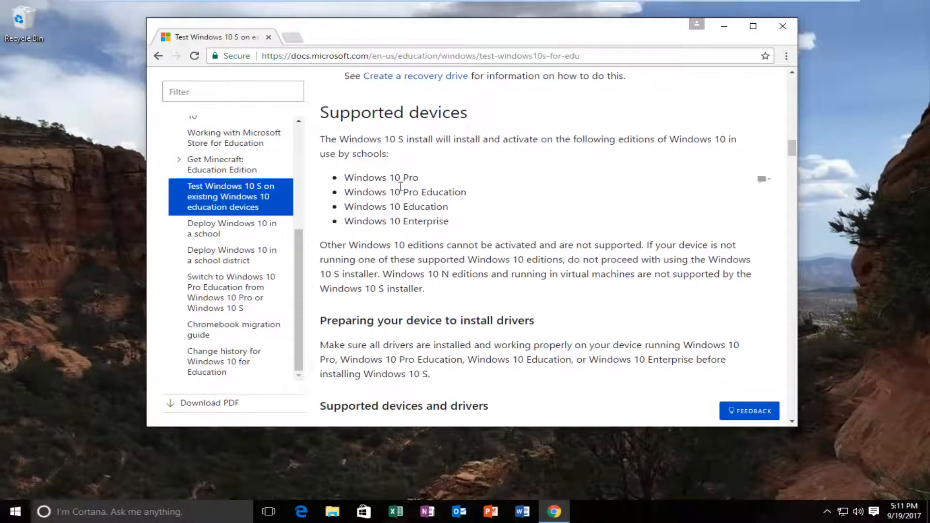
double_click(408, 177)
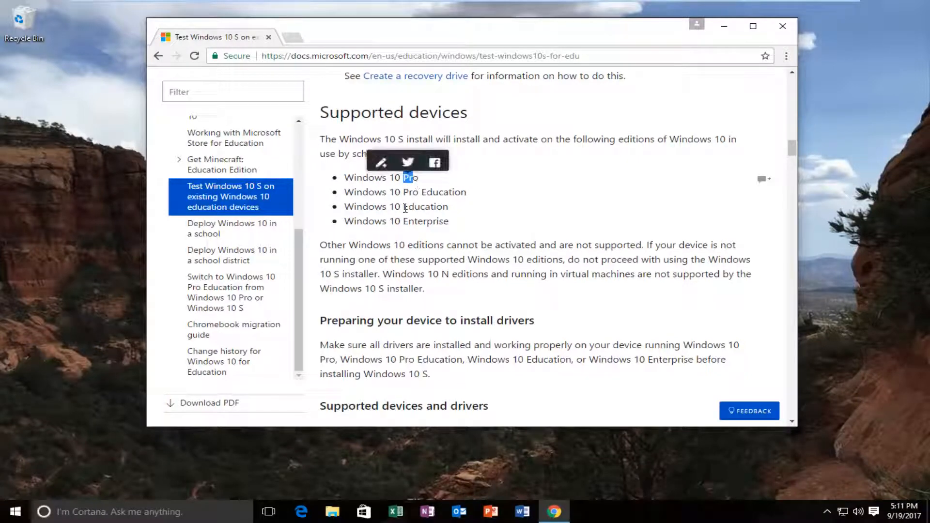
left_click(415, 225)
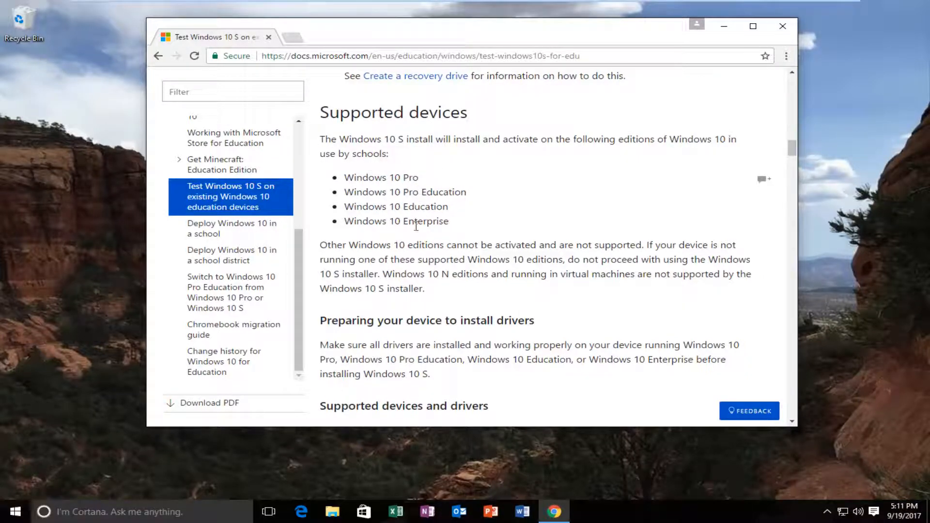
Scroll past drivers, Kept files and Domain join to the Download Windows 10 S section
scroll("down", 3)
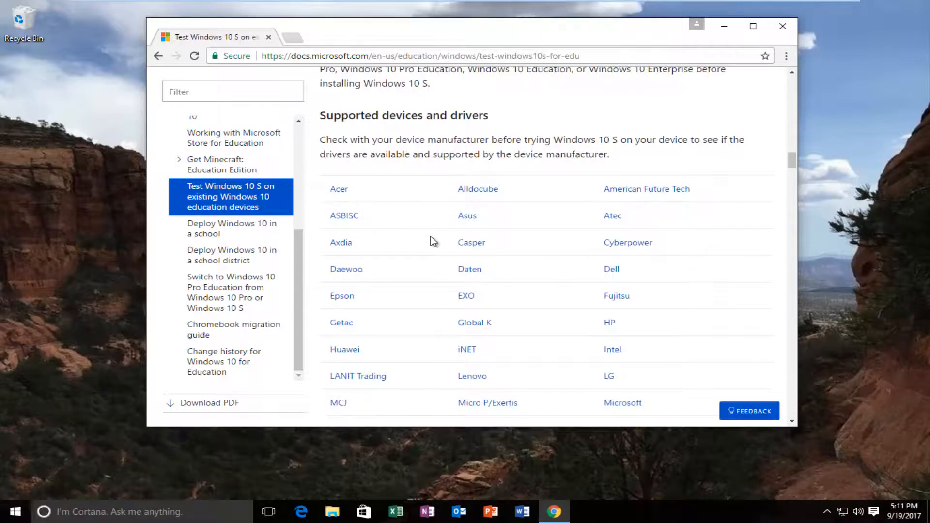
scroll("down", 3)
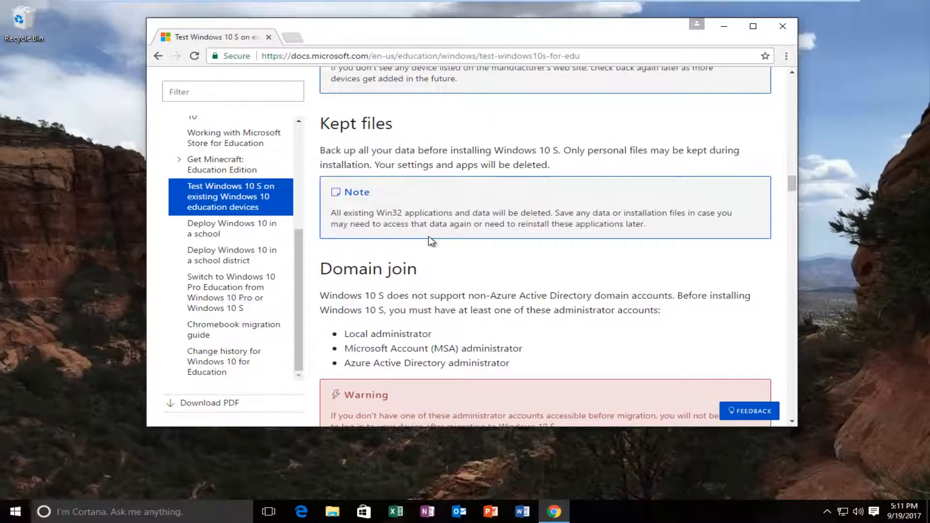
scroll("down", 3)
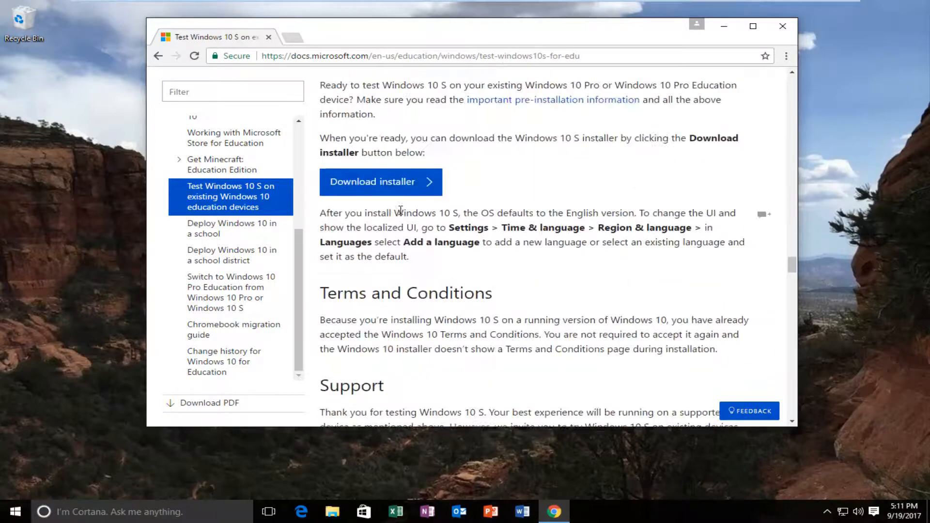
scroll("up", 3)
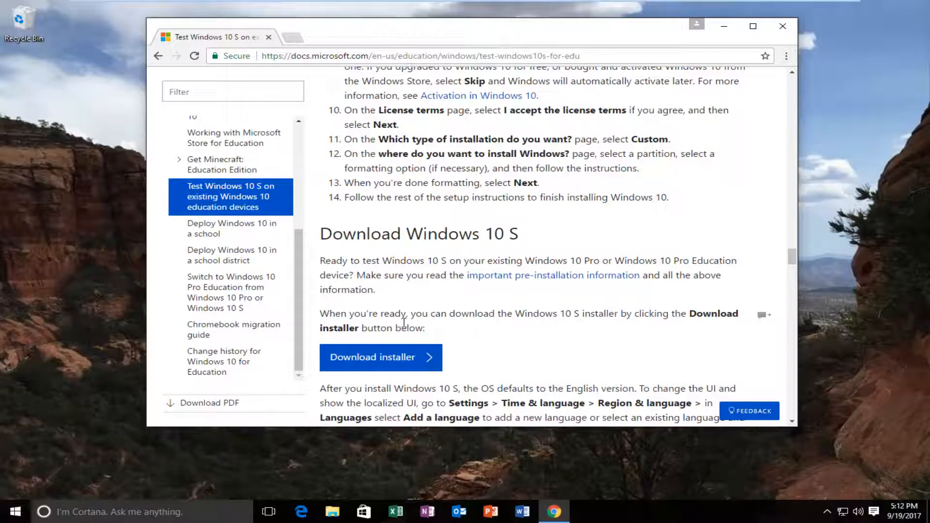
Download the Windows10SInstaller .exe and run it from Chrome's download bar
left_click(372, 357)
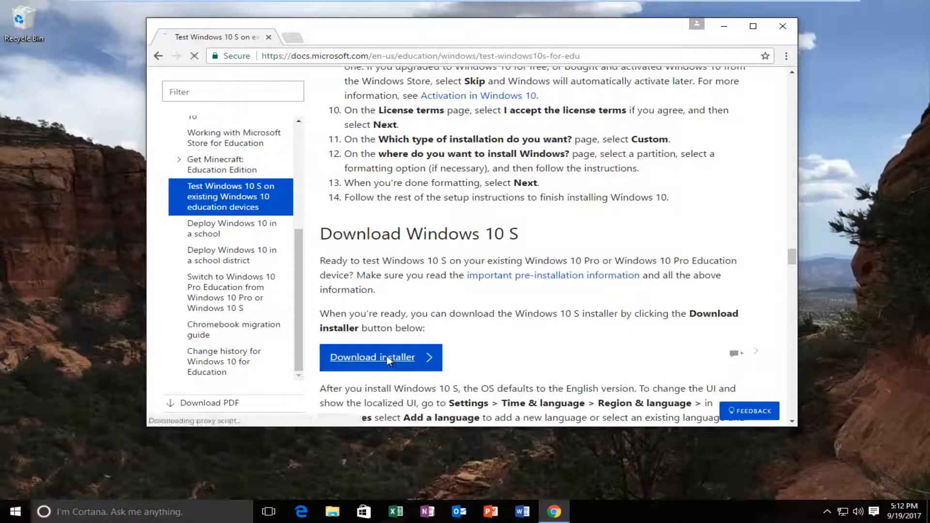
left_click(372, 357)
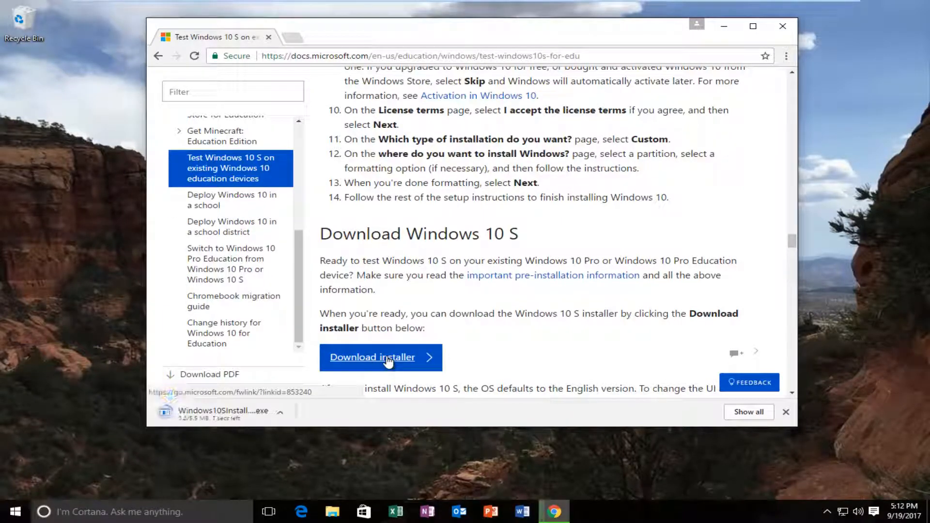
mouse_move(153, 429)
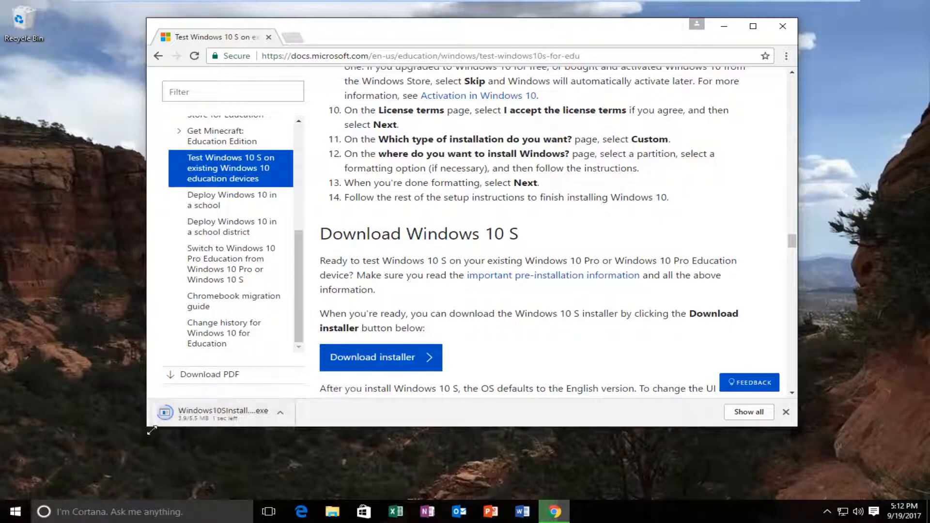
mouse_move(184, 424)
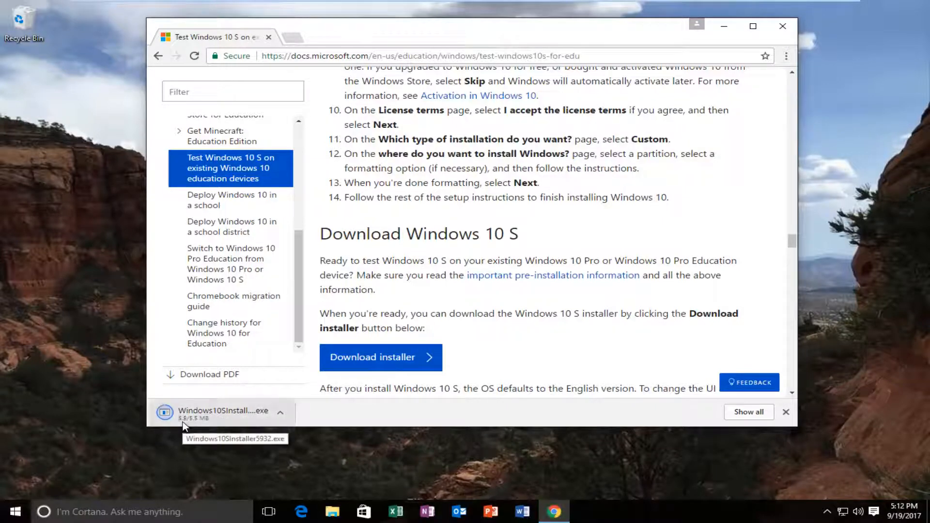
left_click(223, 413)
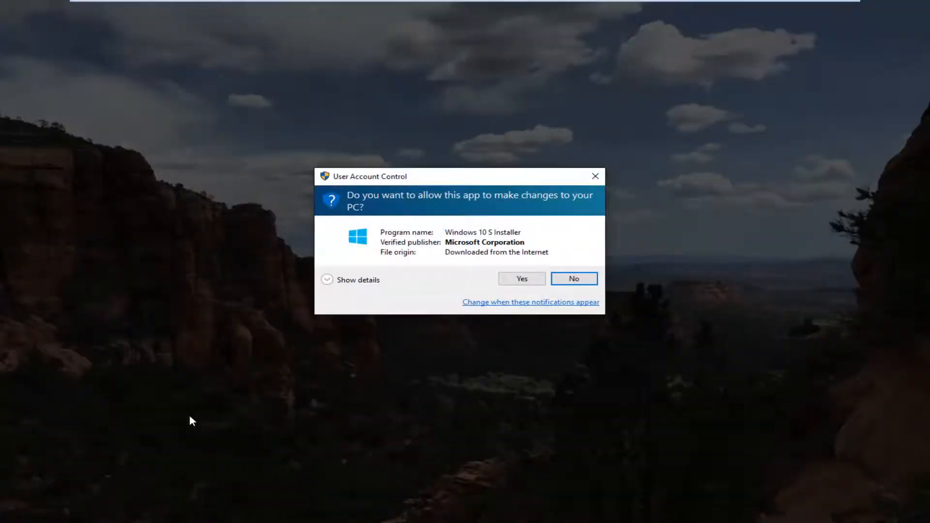
mouse_move(471, 241)
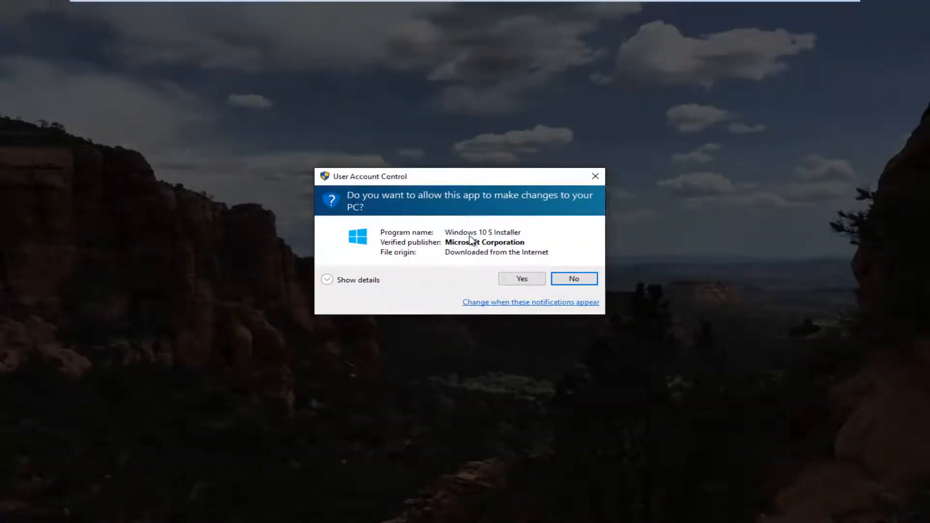
mouse_move(479, 251)
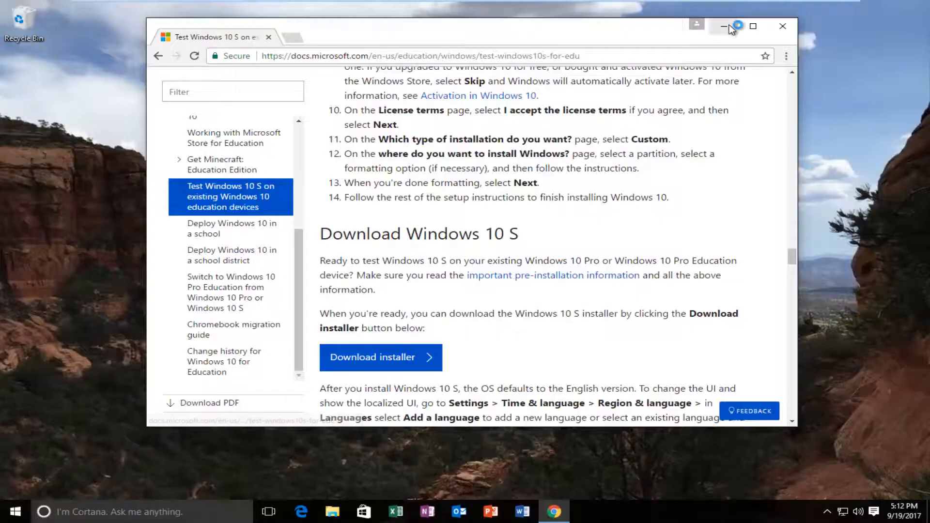
Minimize the Chrome window after allowing the installer through User Account Control
left_click(372, 357)
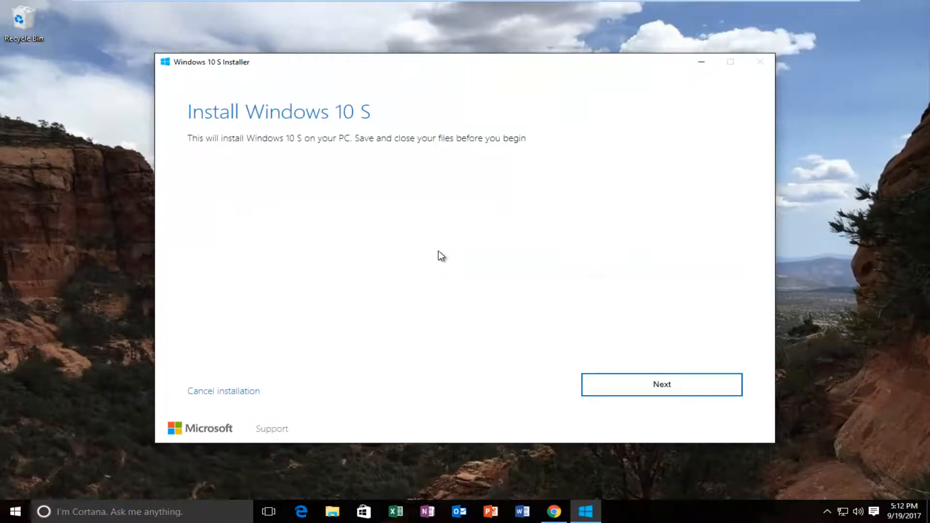
mouse_move(351, 242)
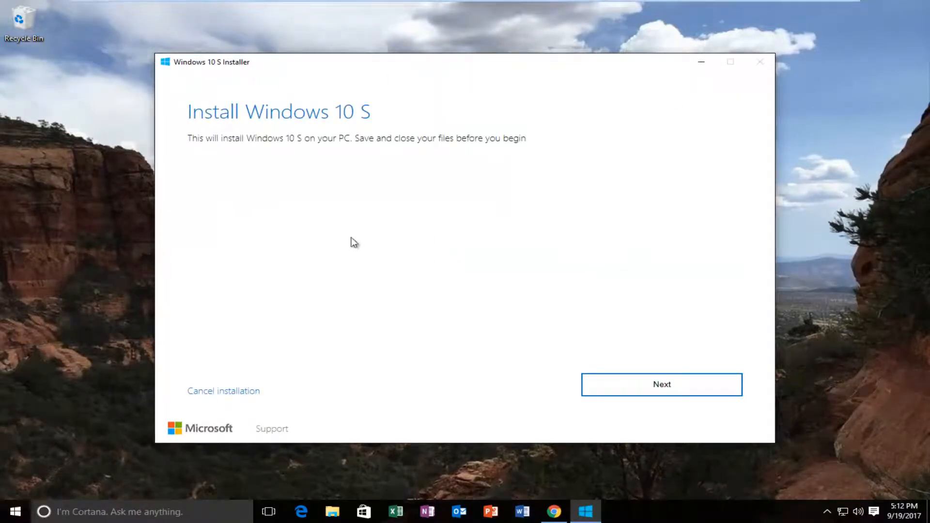
mouse_move(305, 105)
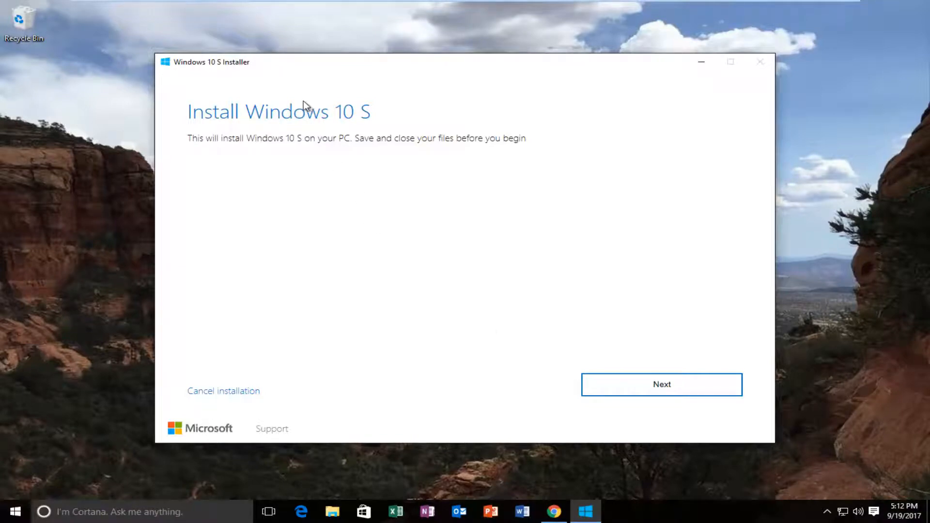
mouse_move(231, 101)
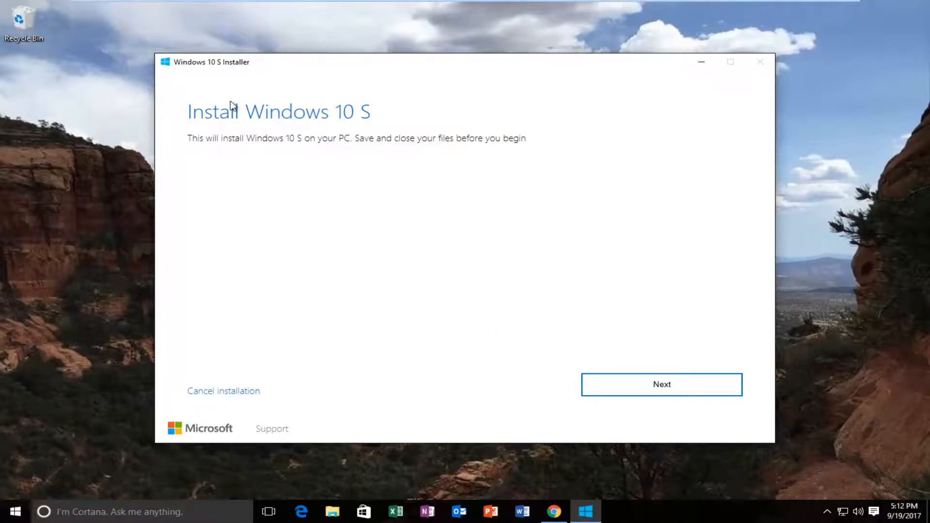
mouse_move(294, 157)
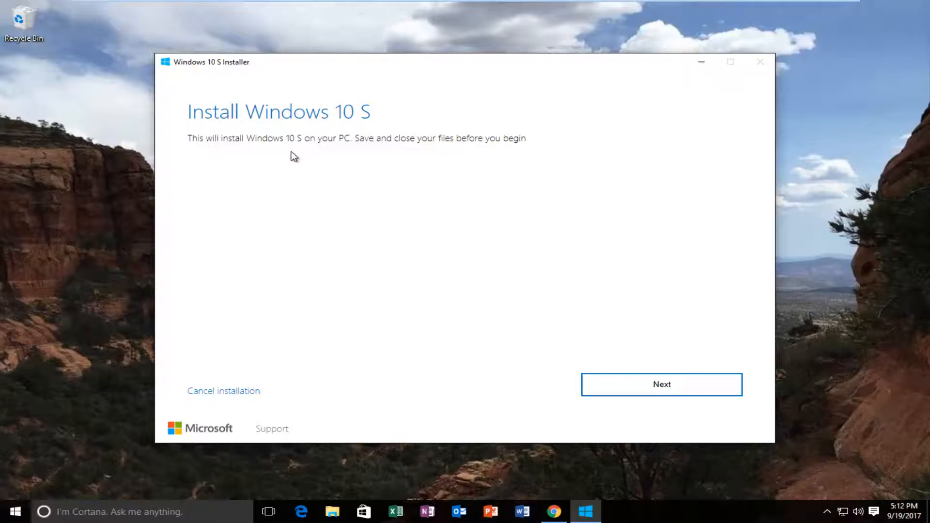
mouse_move(405, 141)
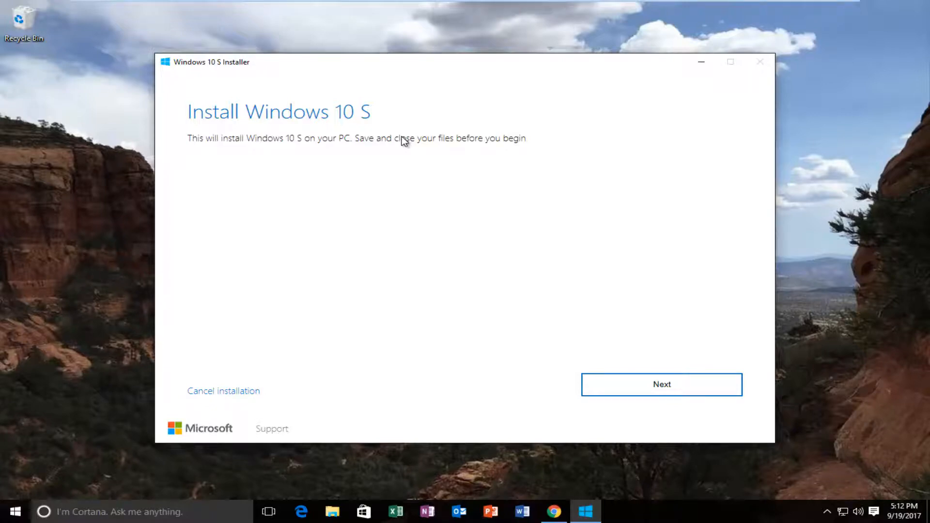
mouse_move(422, 168)
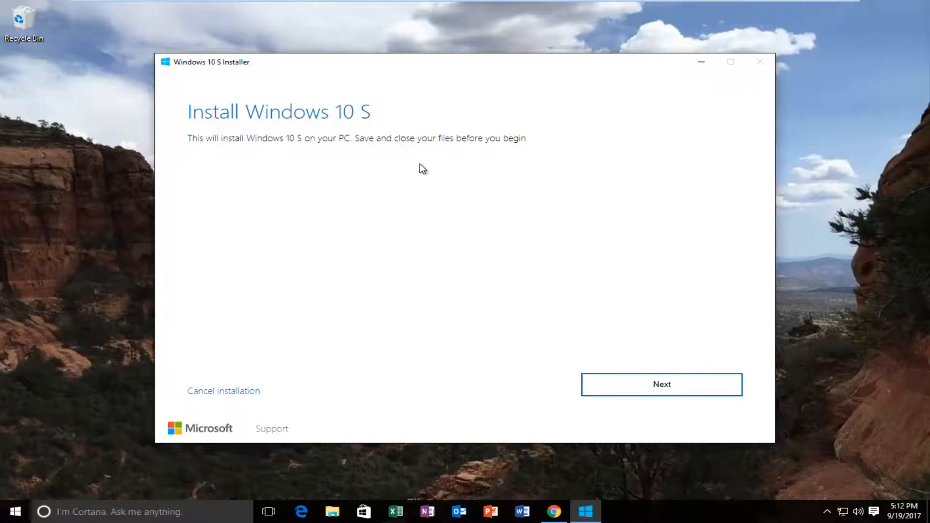
Run the installer's compatibility check from the welcome page to see CPU, Memory and Disk results
left_click(661, 384)
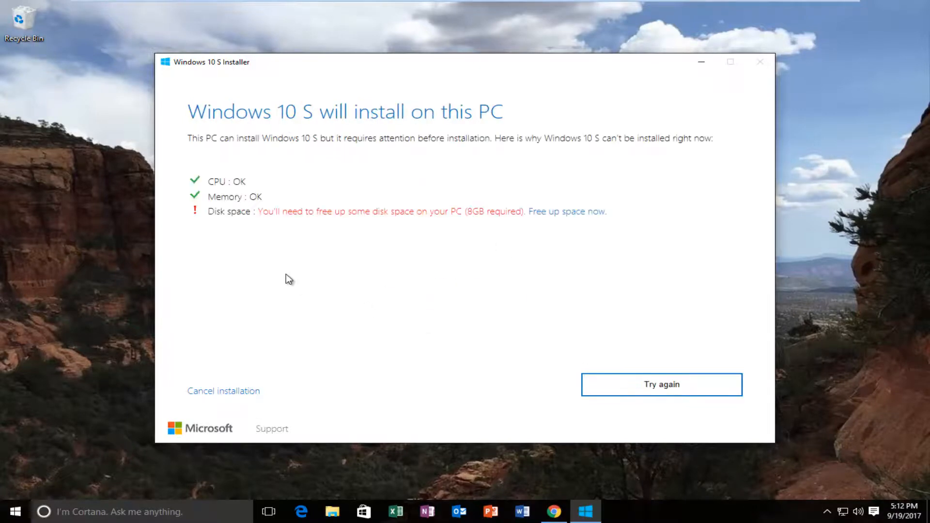
mouse_move(270, 219)
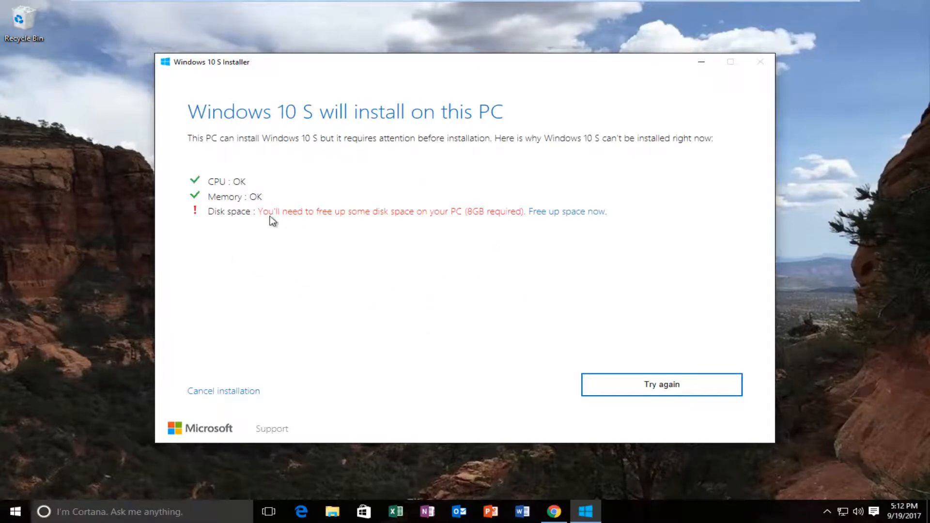
mouse_move(519, 219)
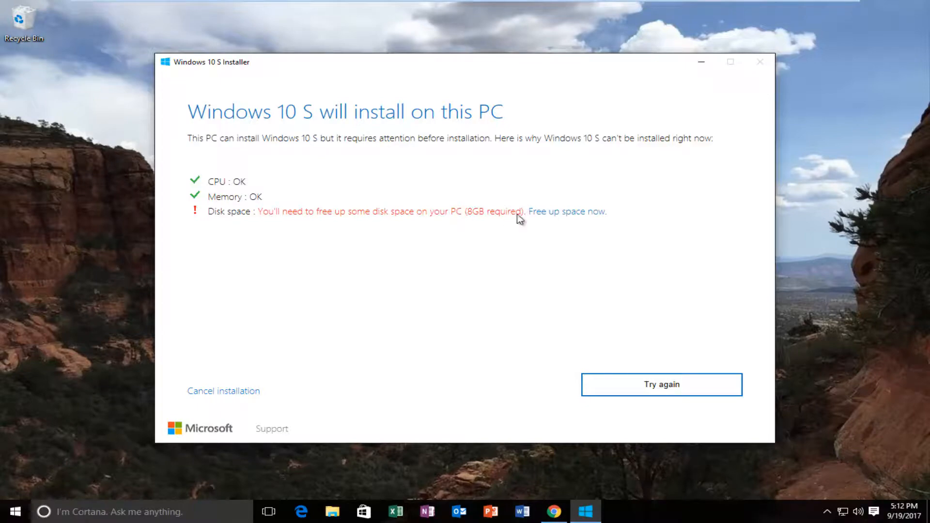
mouse_move(237, 261)
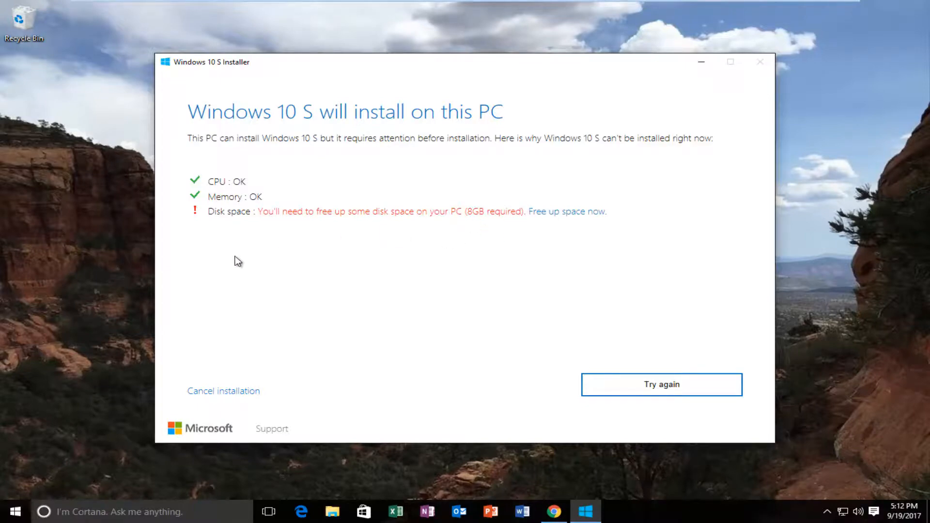
mouse_move(467, 238)
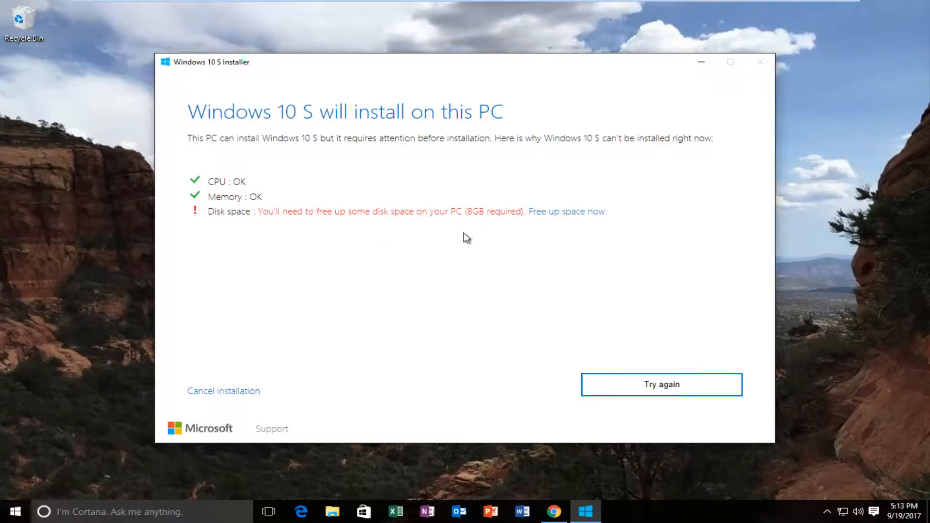
mouse_move(520, 337)
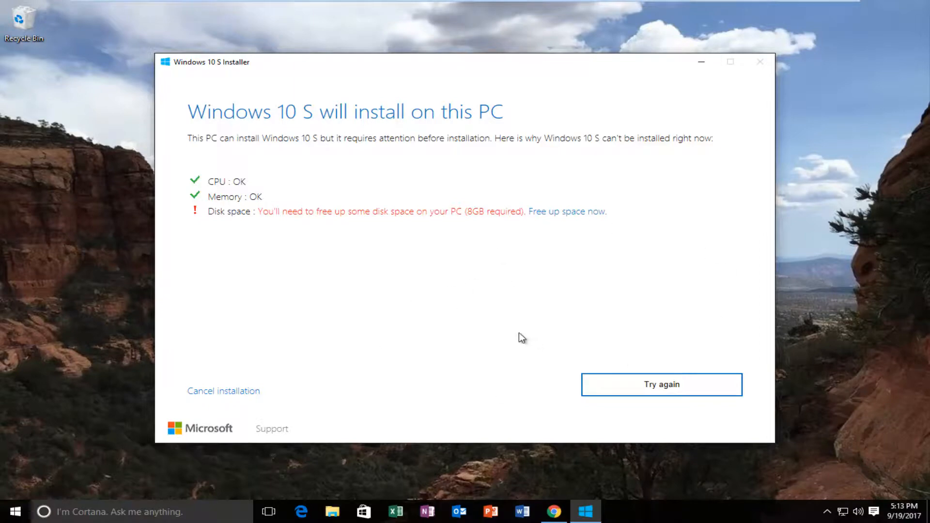
mouse_move(407, 294)
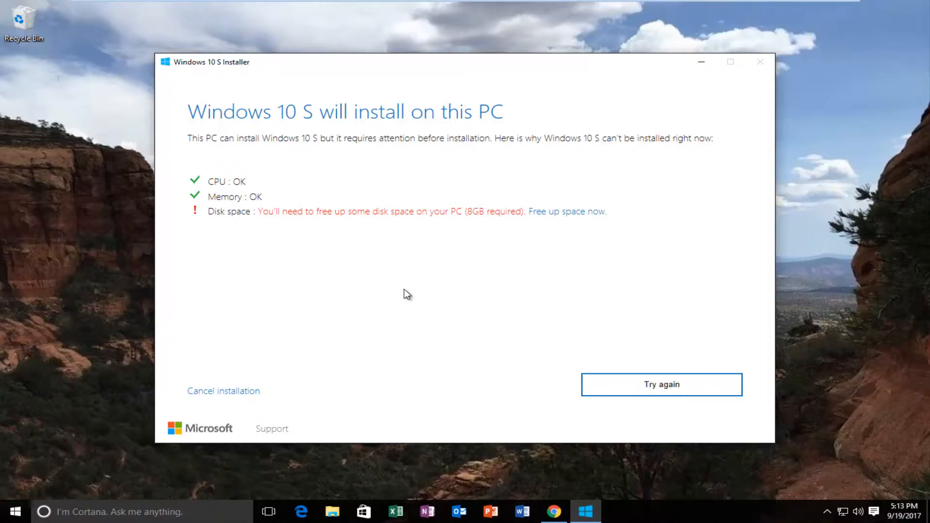
mouse_move(378, 288)
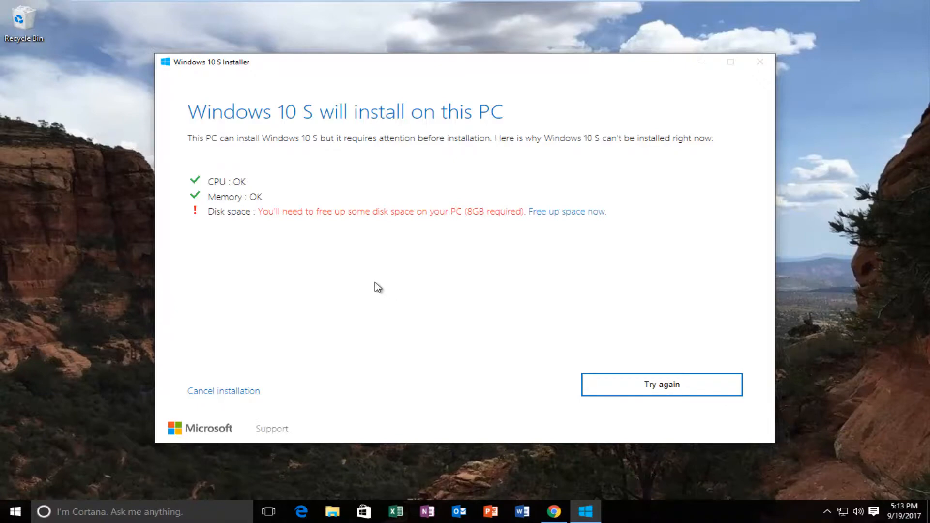
mouse_move(356, 229)
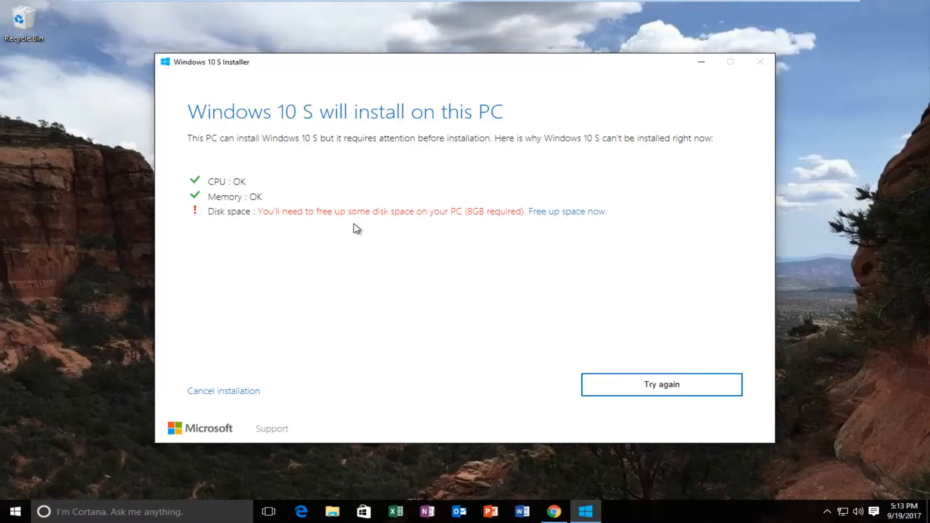
mouse_move(362, 221)
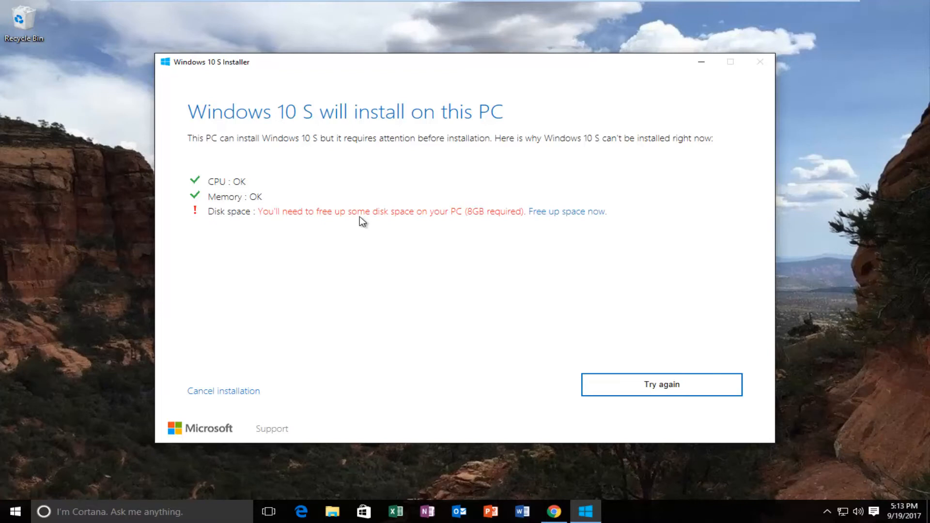